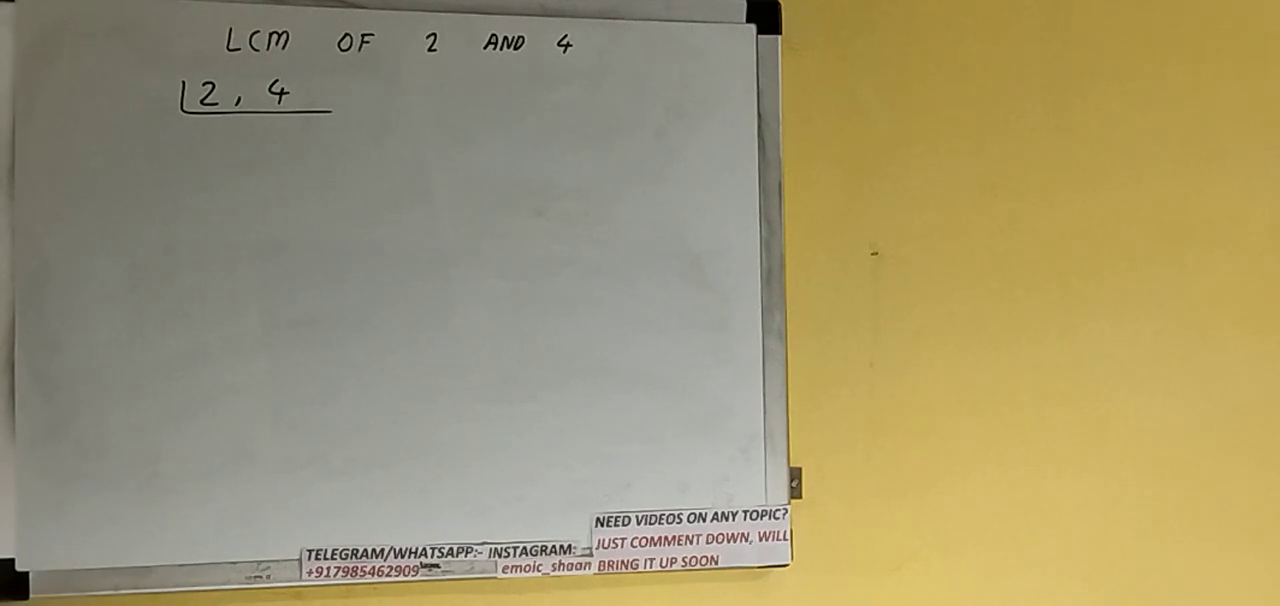
{"action": "type", "text": "2"}
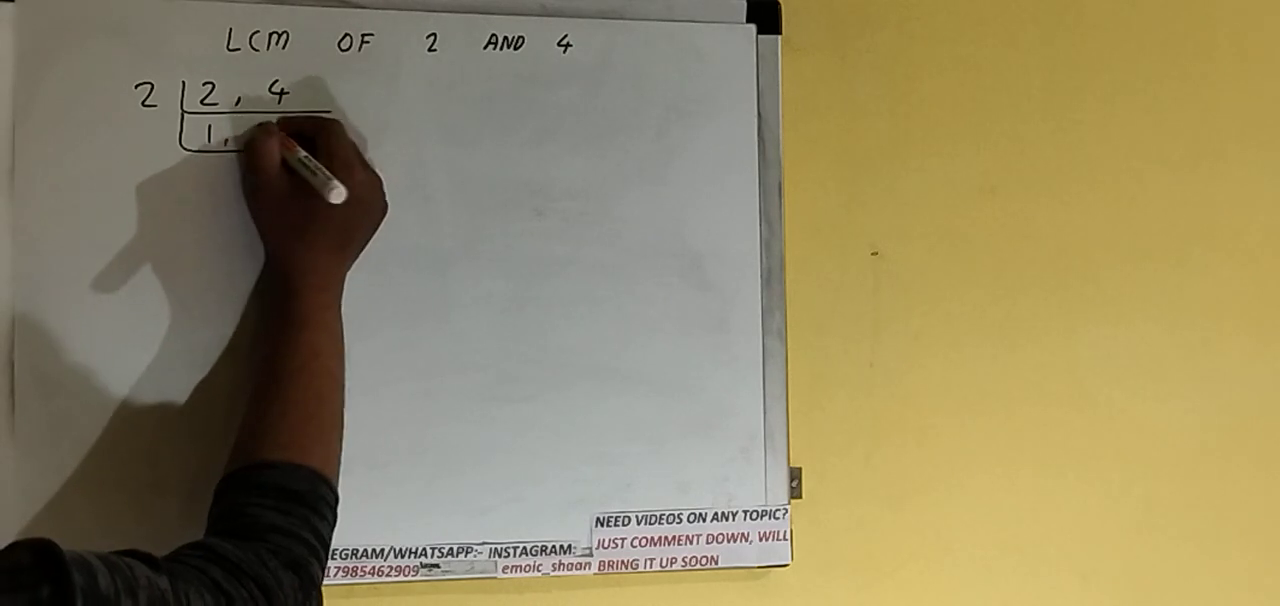
{"action": "type", "text": "2"}
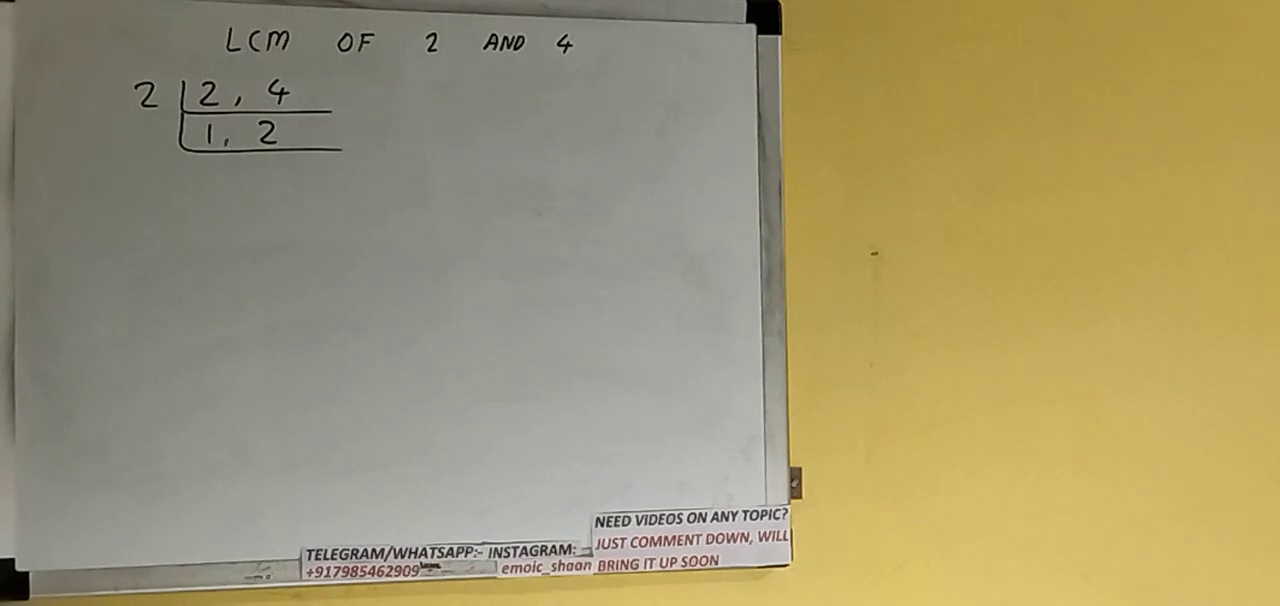
{"action": "left_click", "coordinate": [150, 140]}
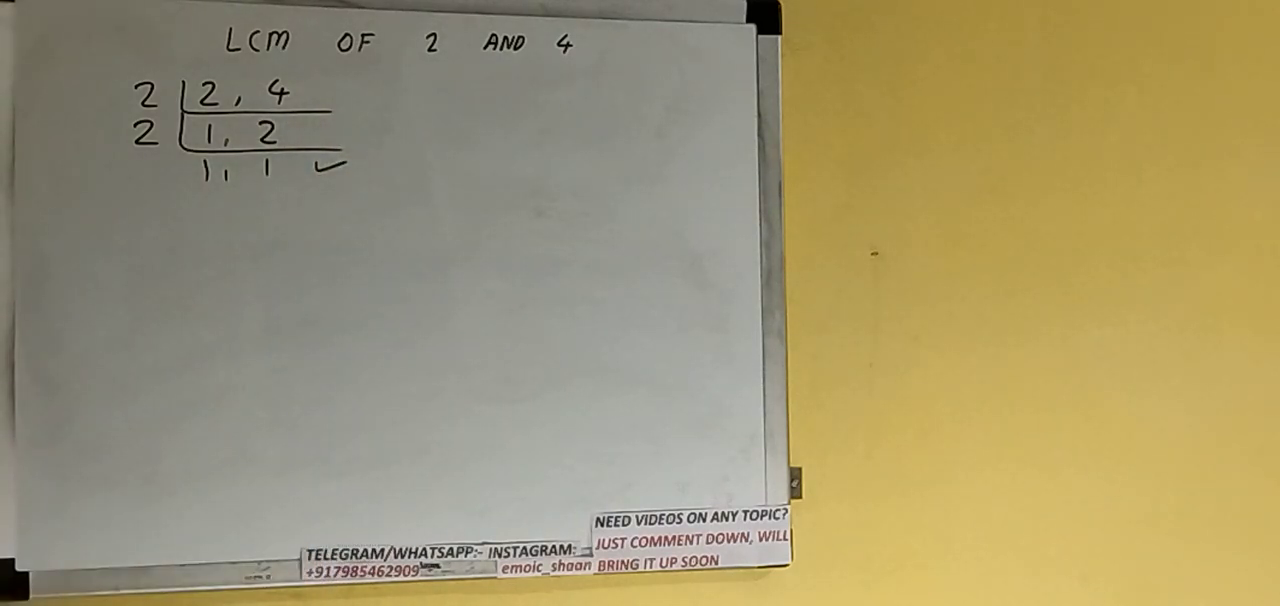
{"action": "type", "text": "LC"}
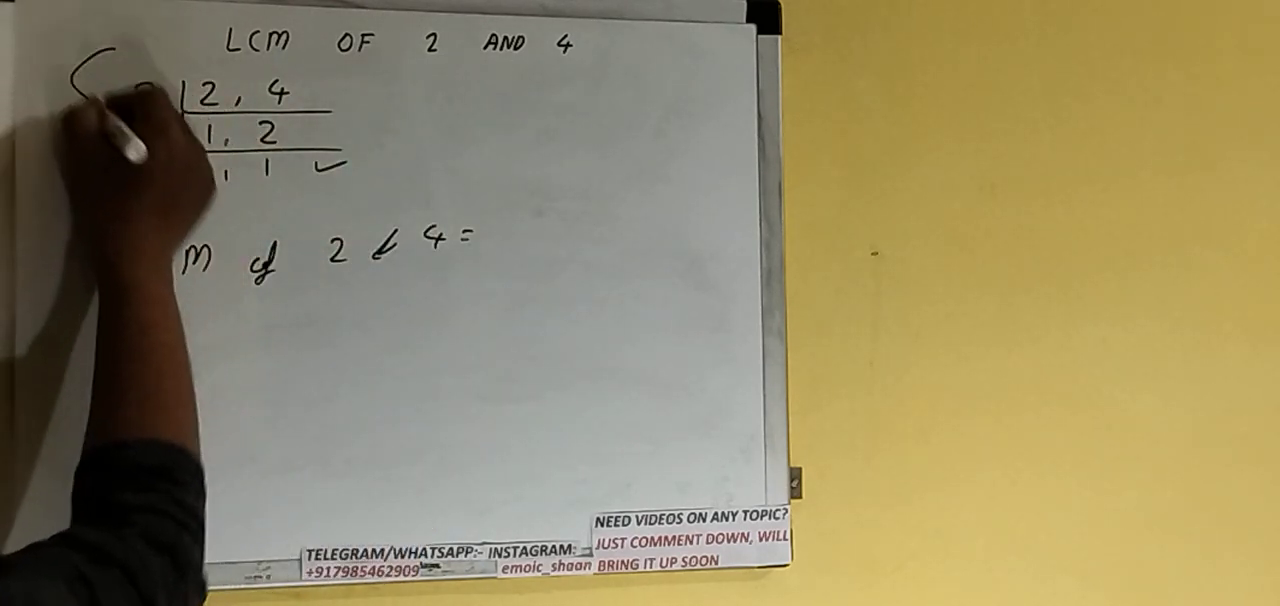
{"action": "type", "text": "2"}
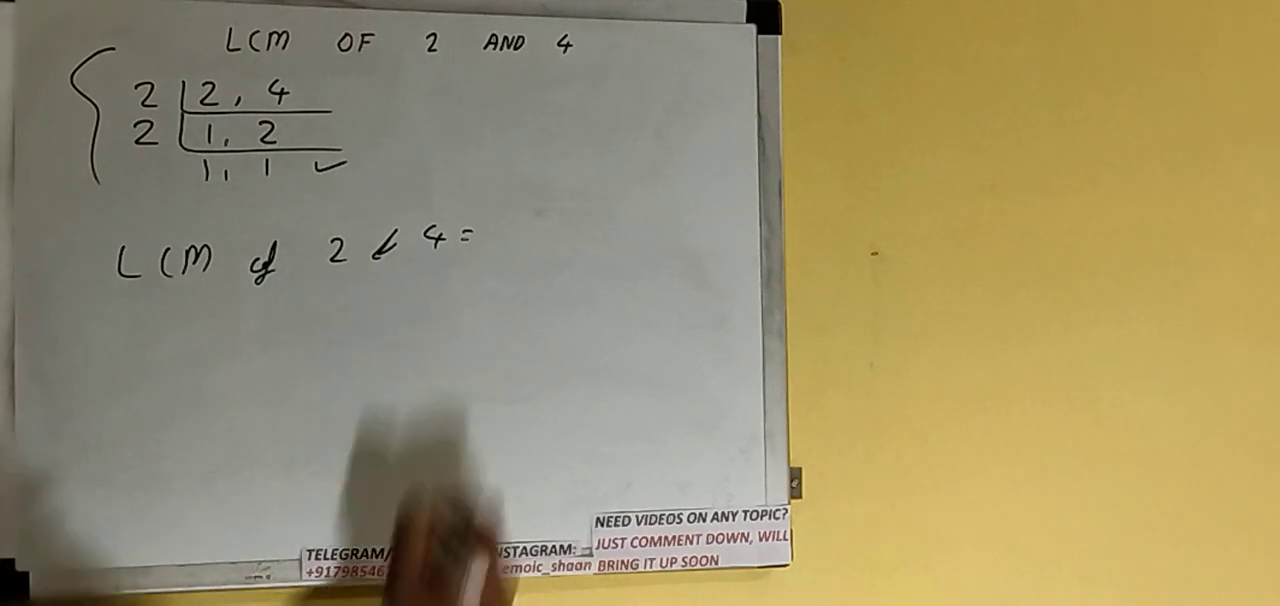
{"action": "type", "text": "2×2"}
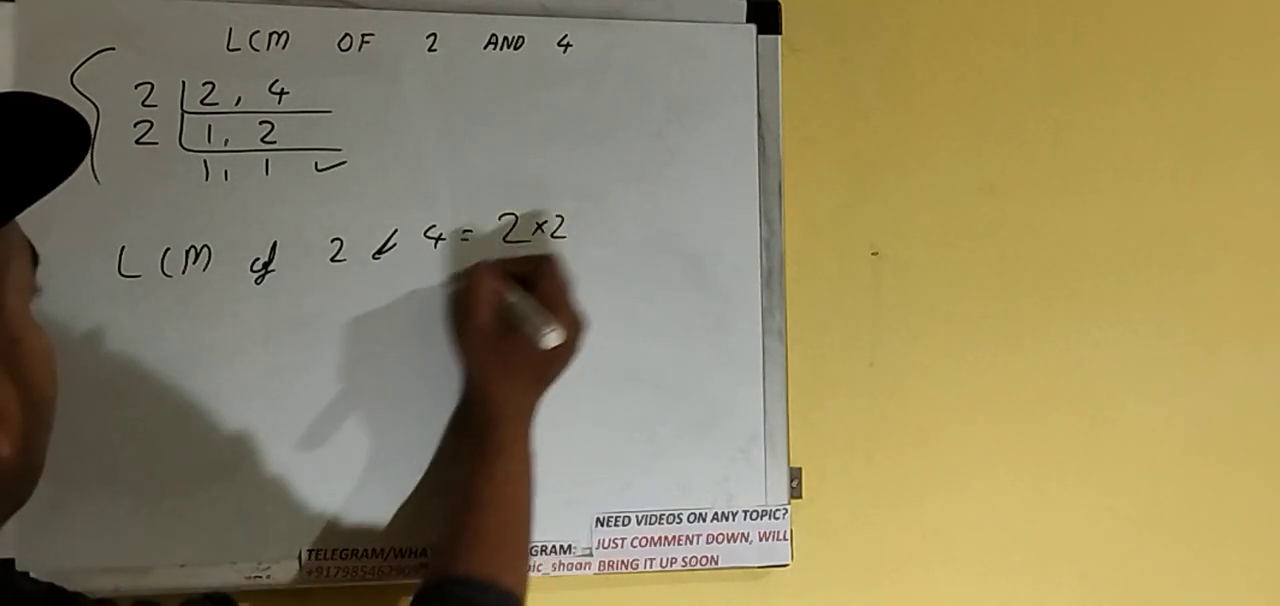